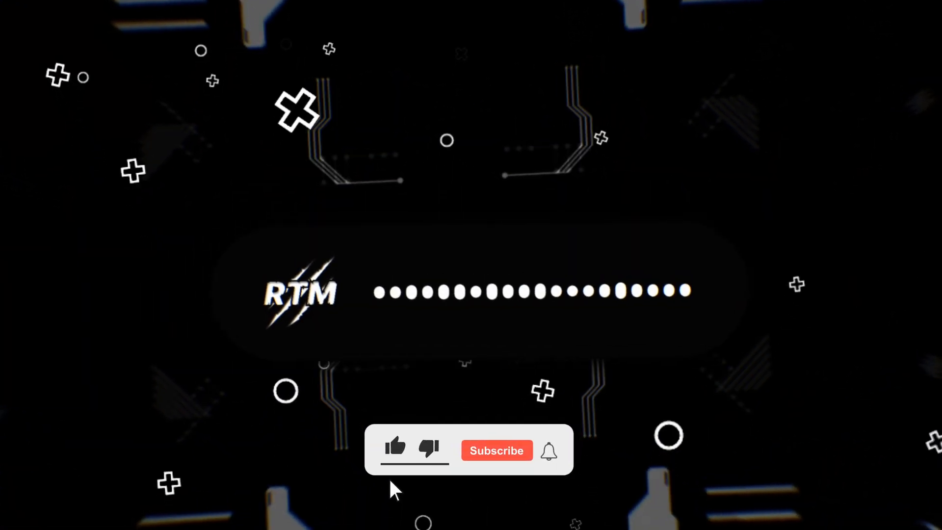
# - Play the RTM intro until the thumbs-up is liked and Subscribe turns to Subscribed
pyautogui.click(497, 450)
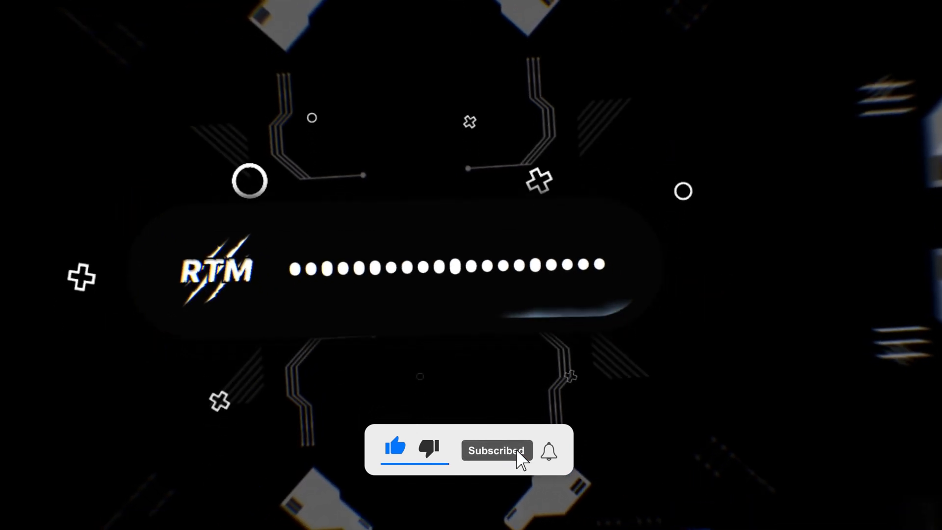